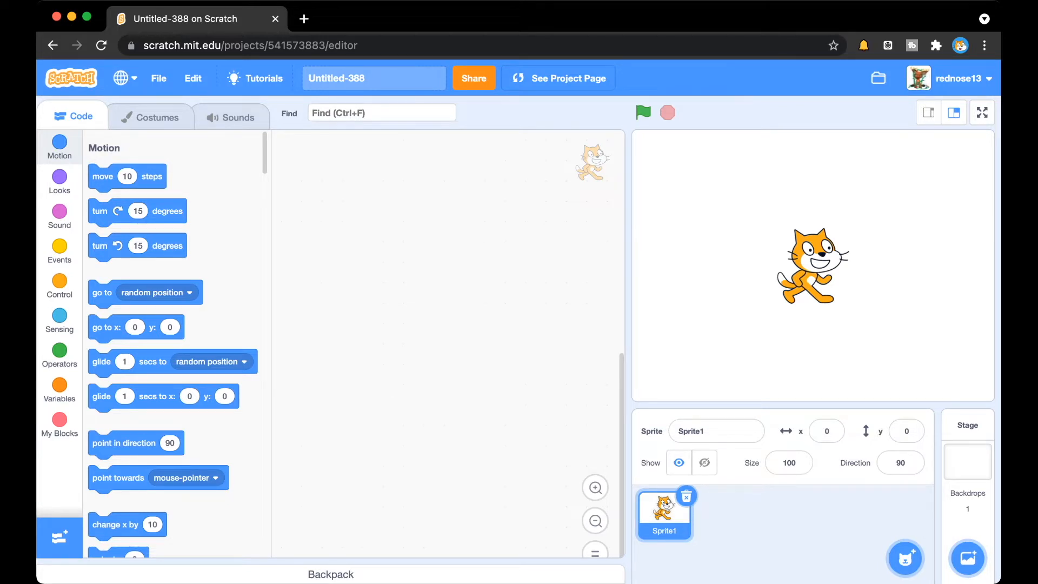
Step: Add the Translate and Text to Speech extensions to the project
left_click(59, 536)
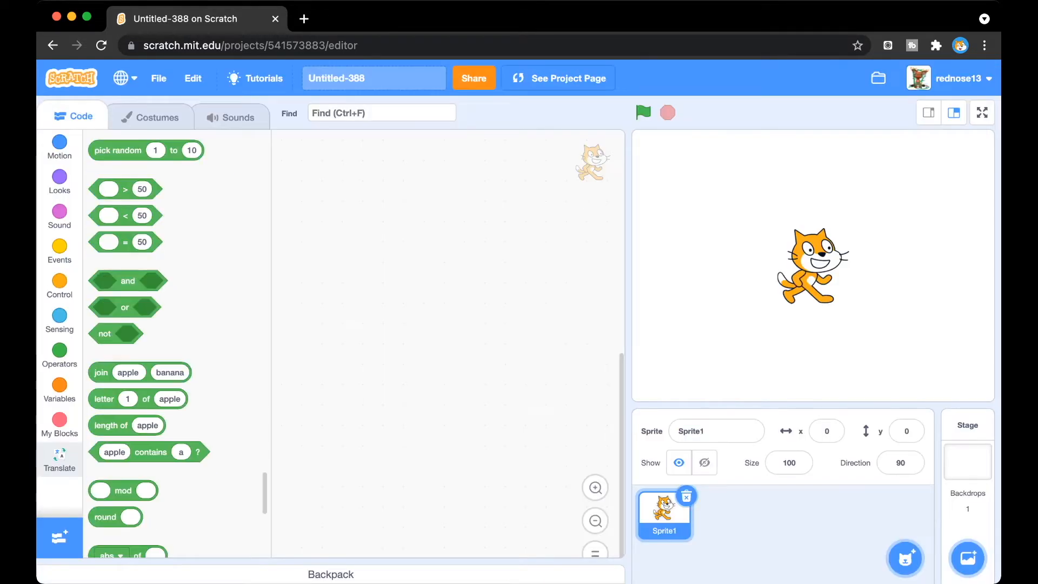
left_click(59, 457)
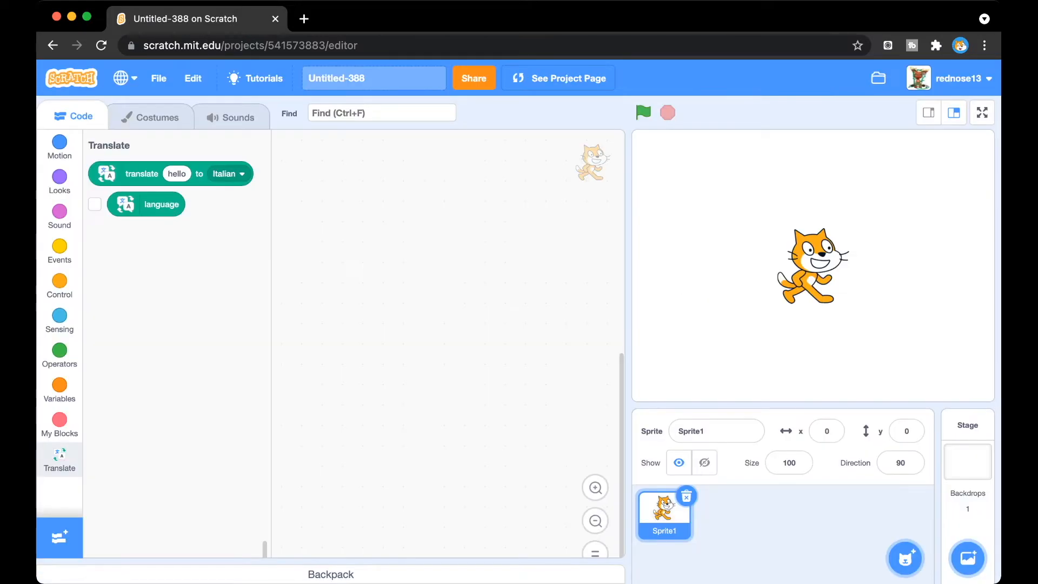
left_click(59, 495)
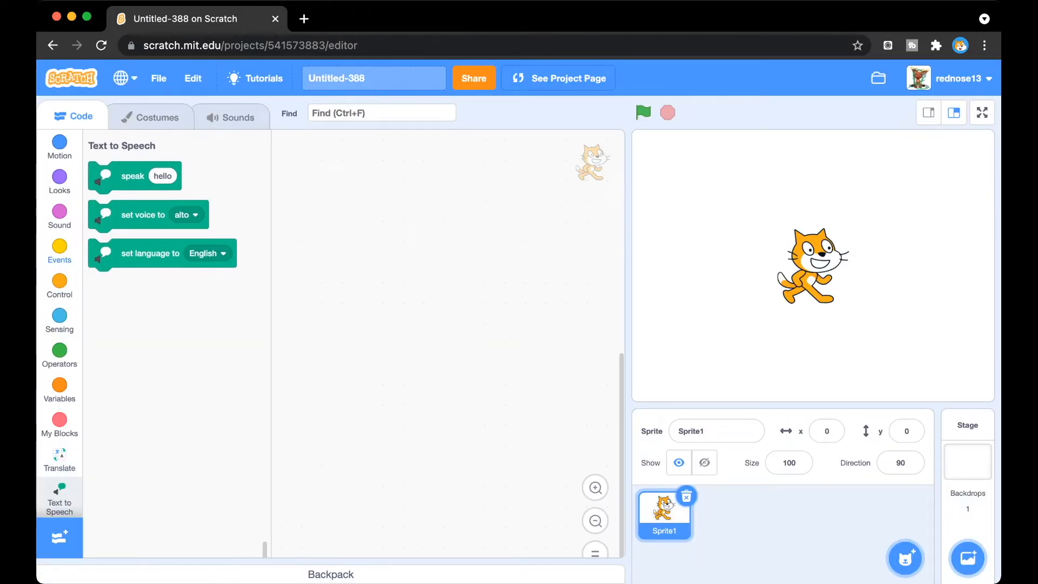
left_click(59, 251)
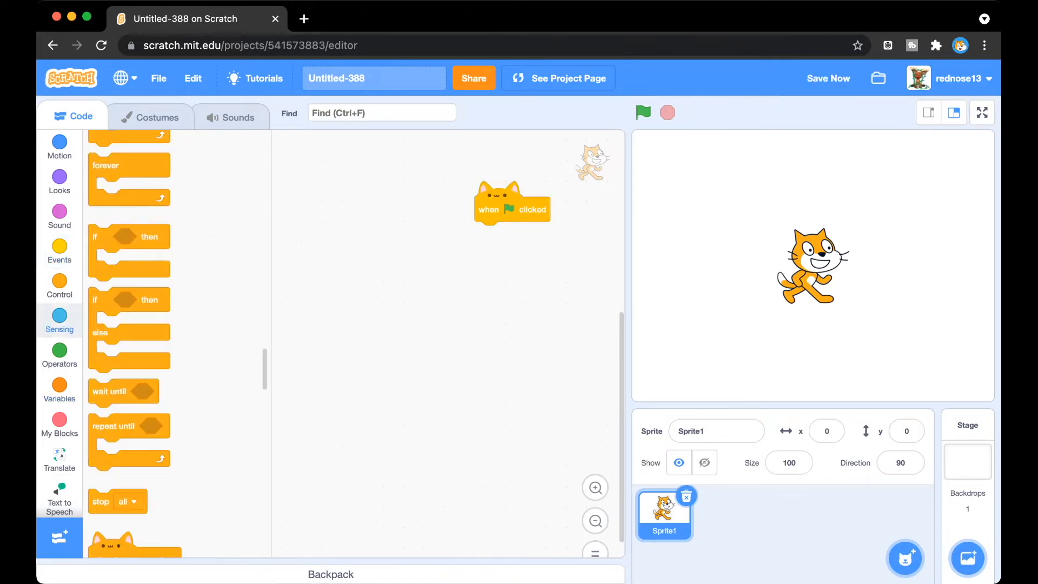
Step: Ask 'what language to translate into?' and create a variable named language
left_click(59, 320)
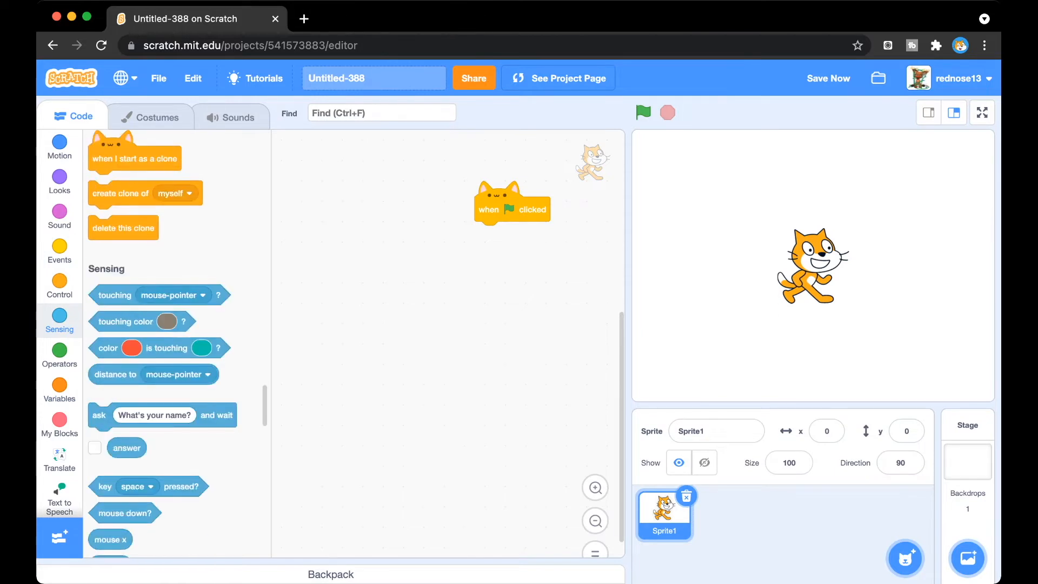
scroll("down", 3)
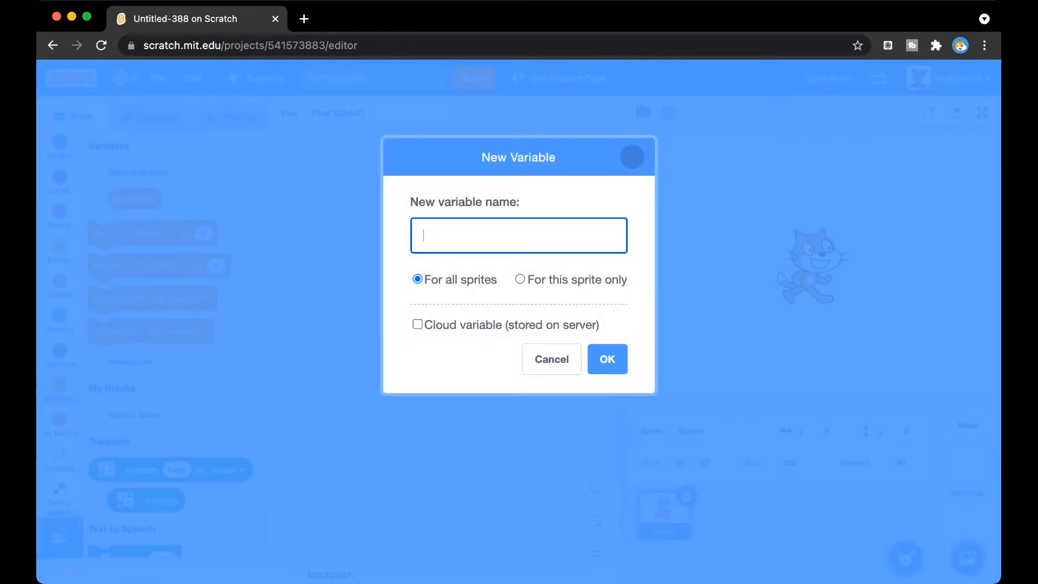
type("languag")
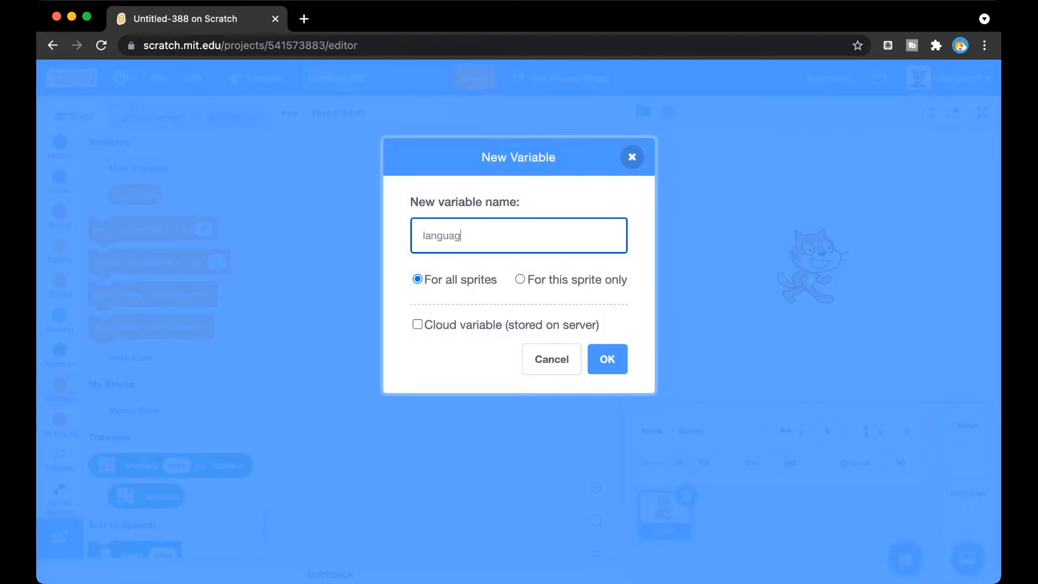
left_click(606, 359)
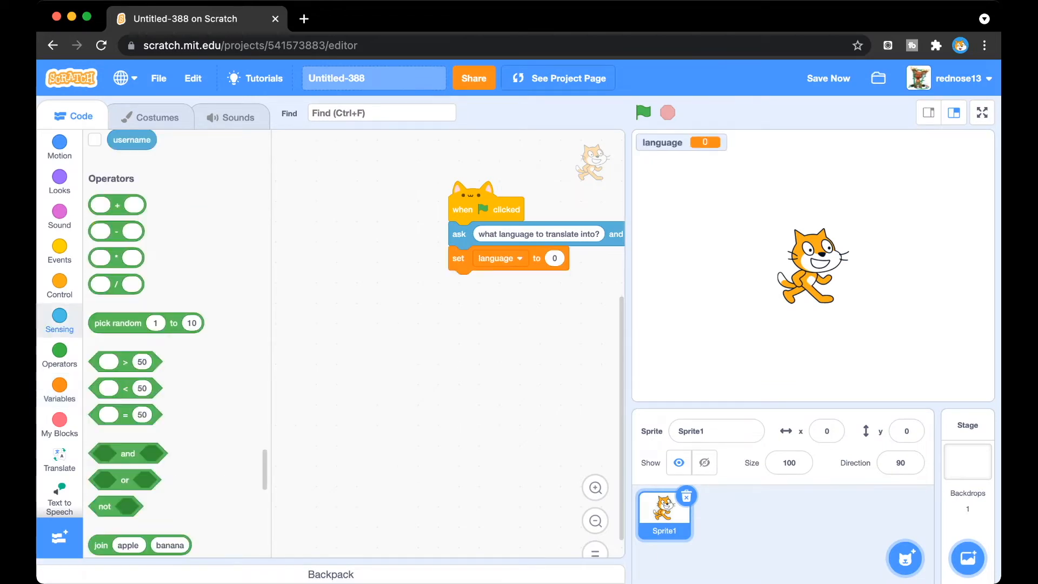
Step: Set language to the answer, then ask 'what to translate?'
left_click(59, 319)
type("what to translate?")
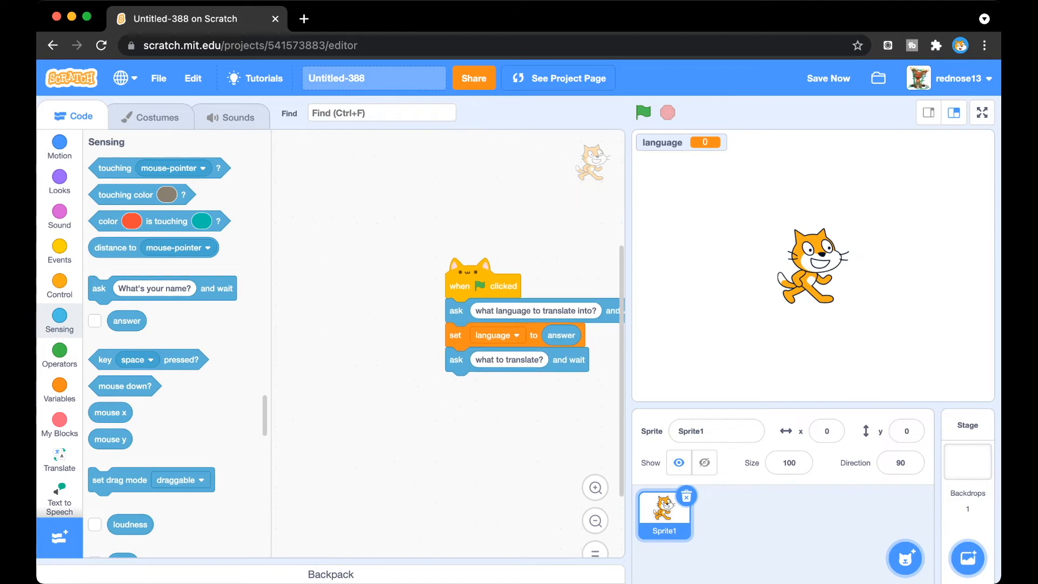
left_click_drag(484, 286, 458, 238)
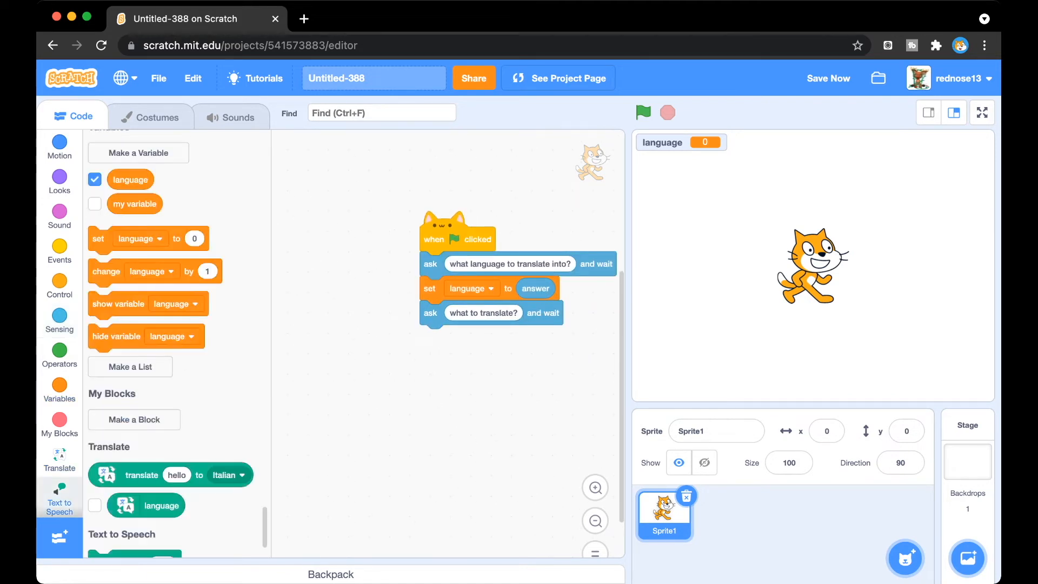
scroll("down", 3)
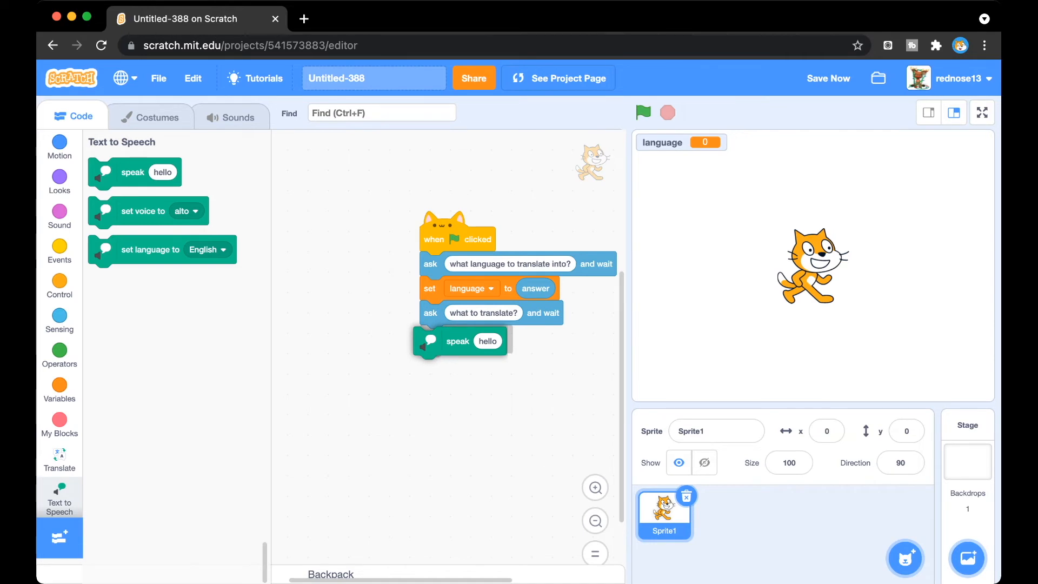
Step: Speak the answer translated into the language variable
left_click(59, 460)
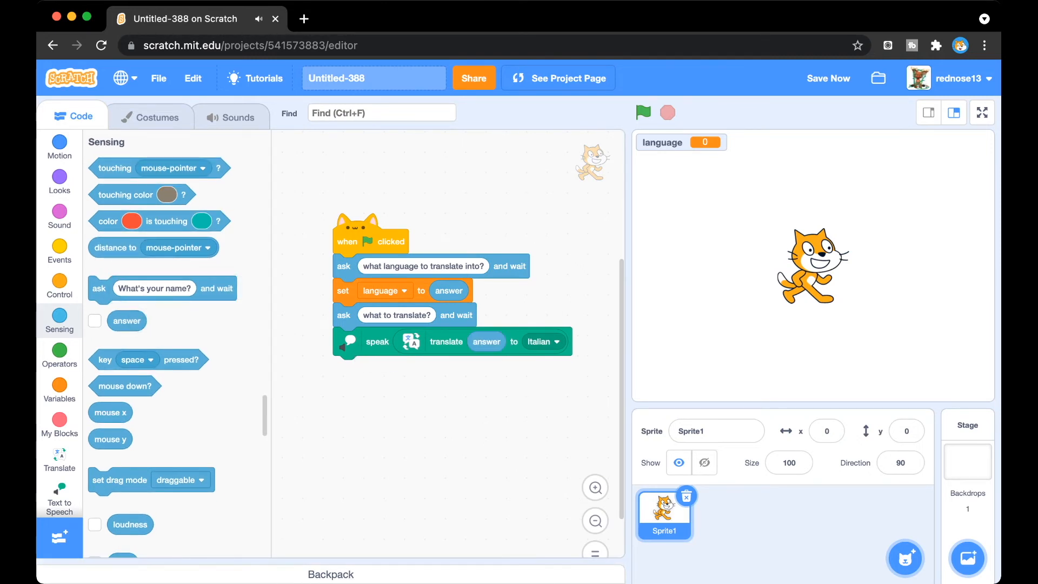
left_click(59, 389)
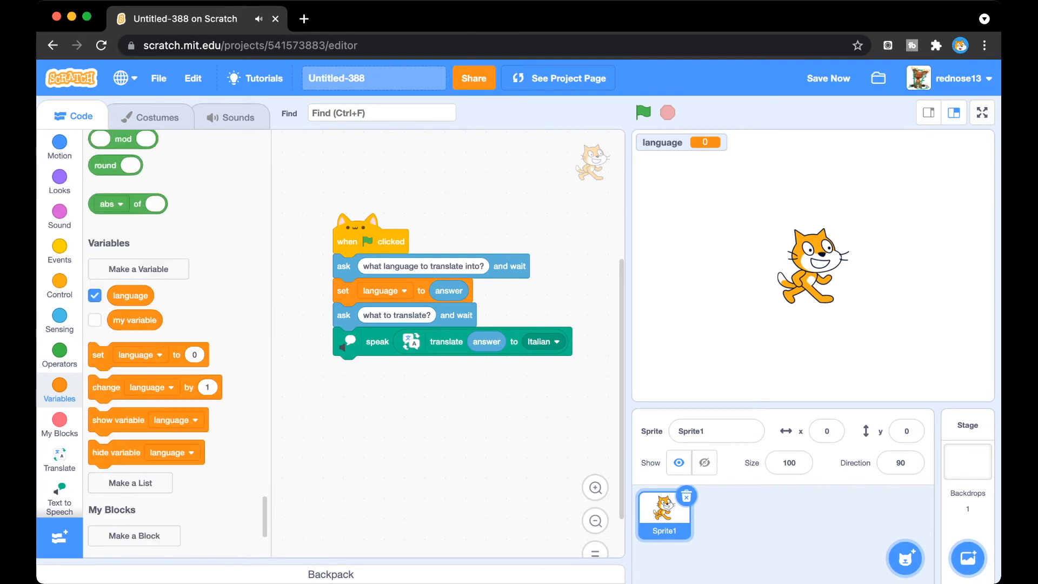
scroll("down", 3)
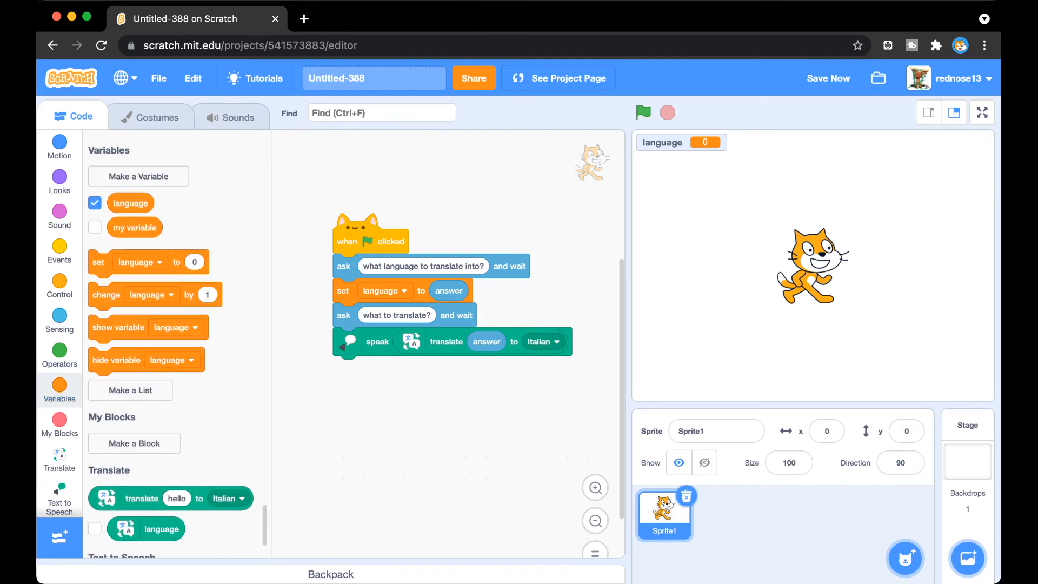
right_click(538, 341)
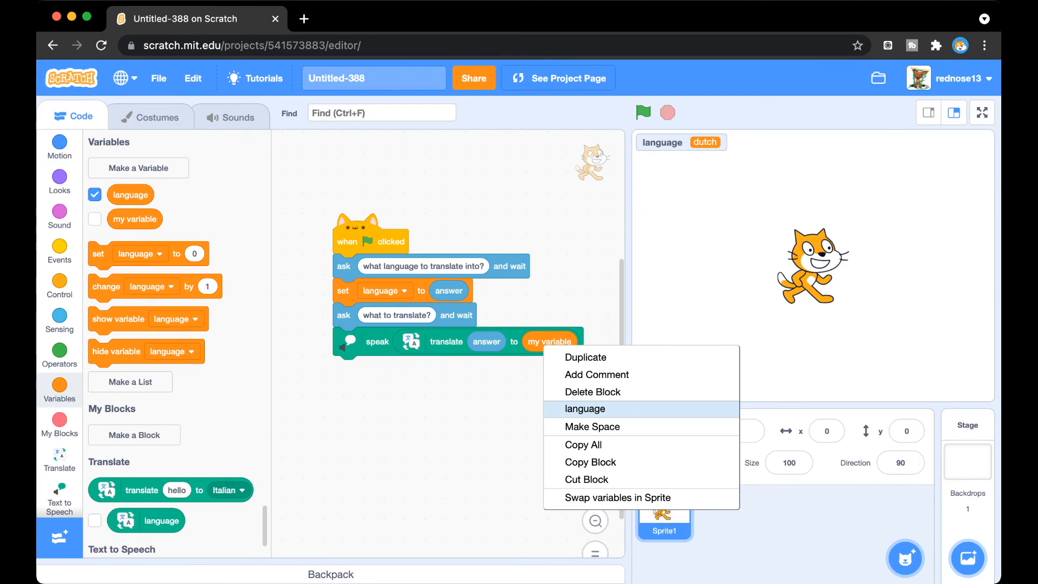
left_click(584, 409)
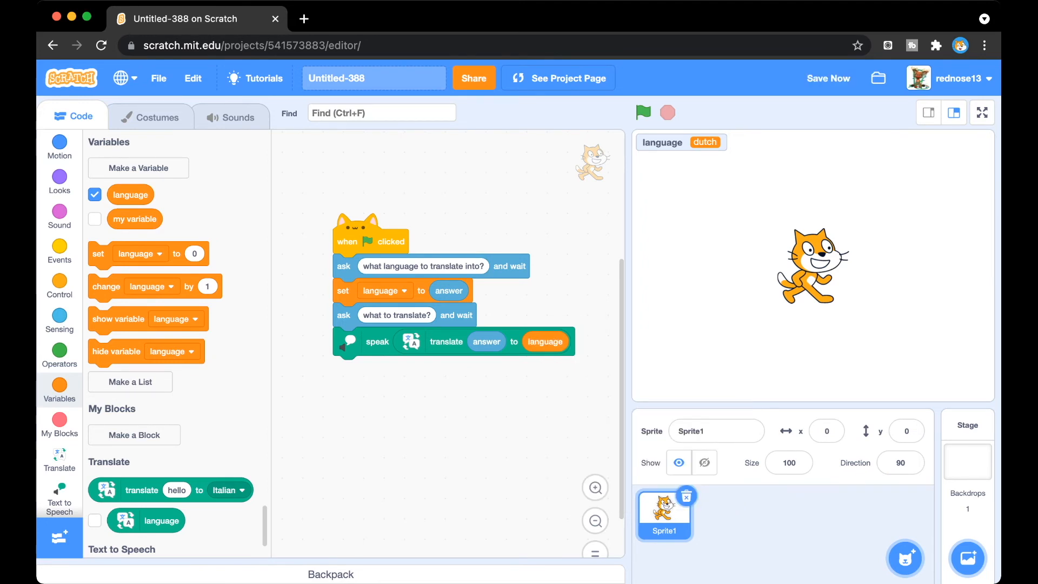
Step: Run the project full-screen and answer 'dutch' as the language
left_click(982, 111)
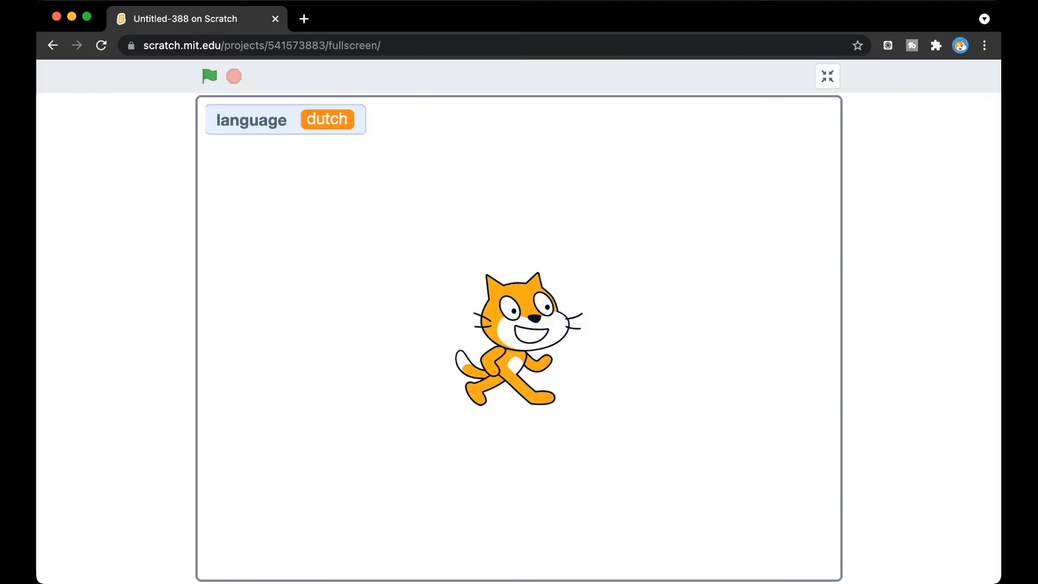
left_click(209, 76)
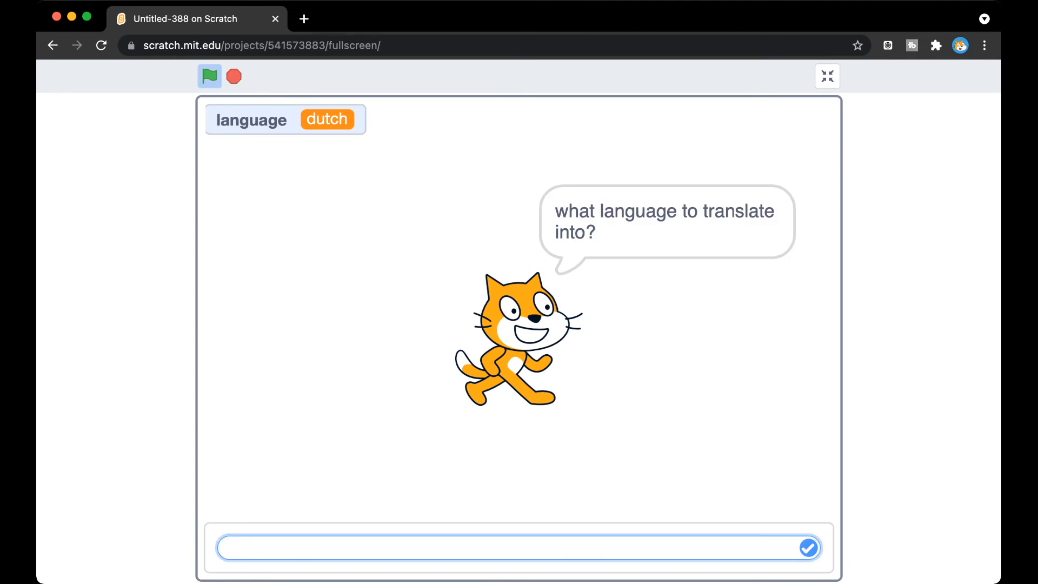
type("dutch")
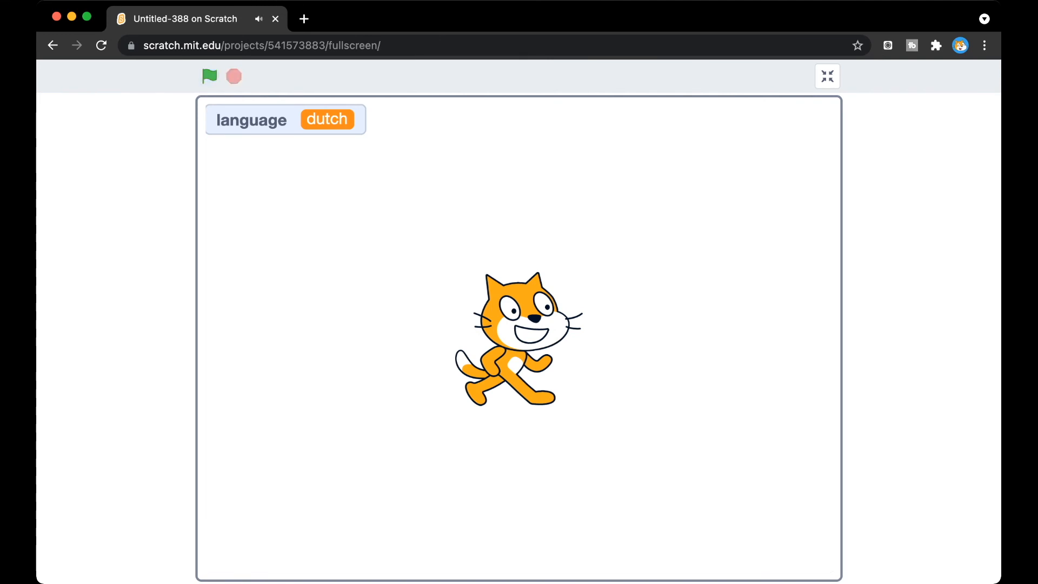
left_click(209, 76)
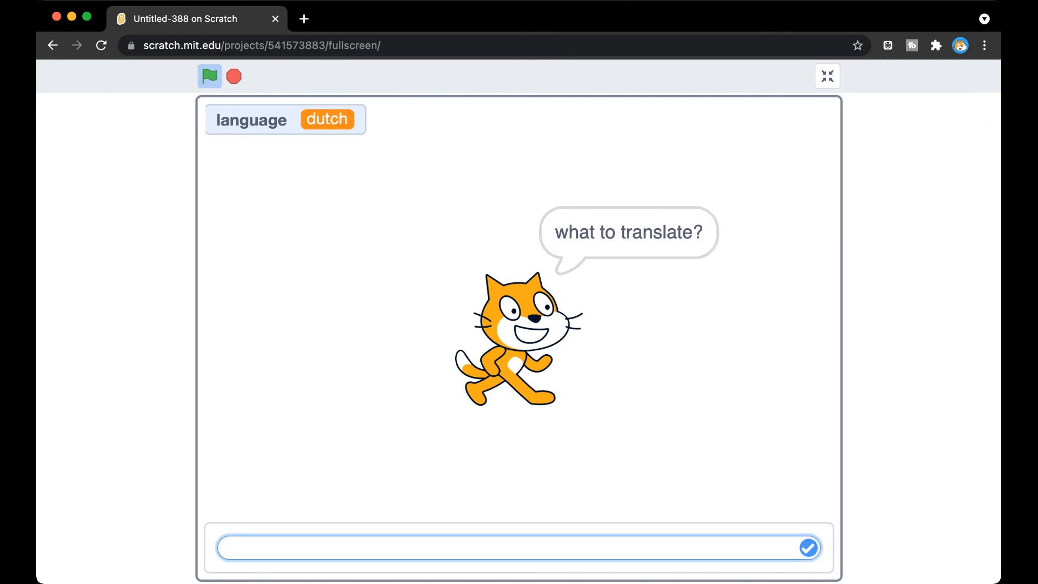
Step: Submit the phrase 'like and su' for translation and speech
left_click(464, 548)
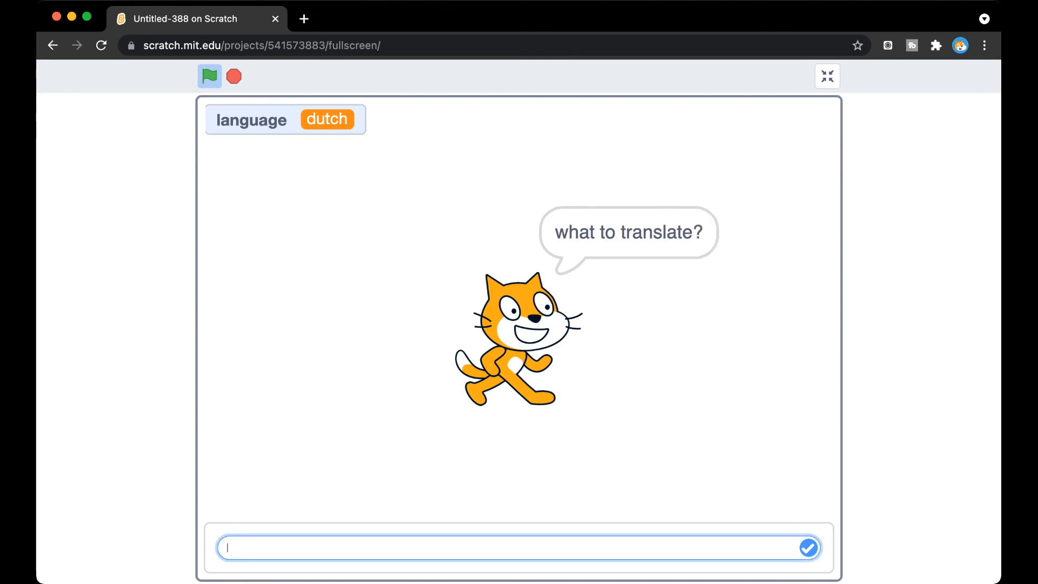
type("like and su")
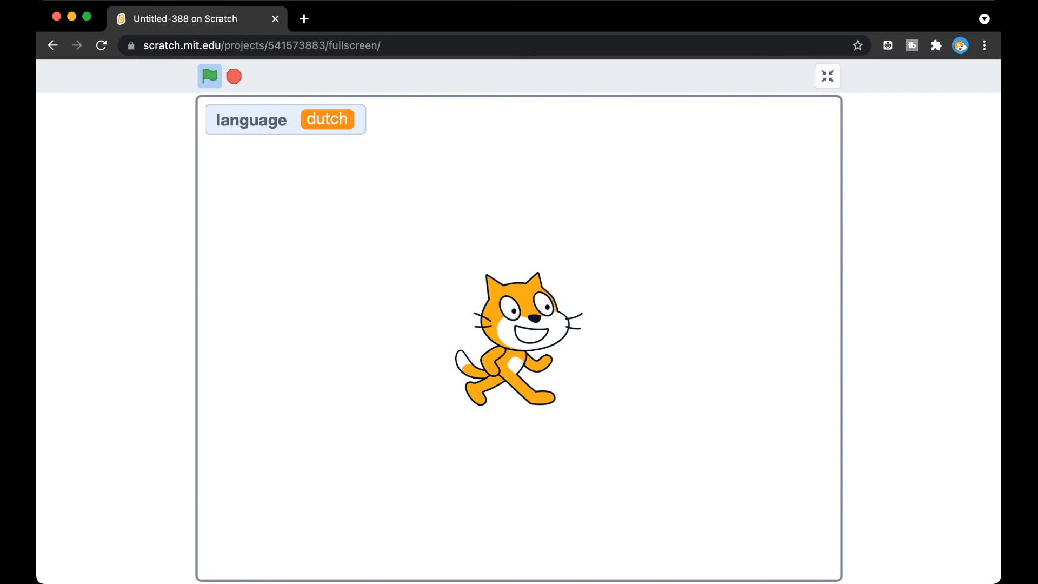
left_click(210, 76)
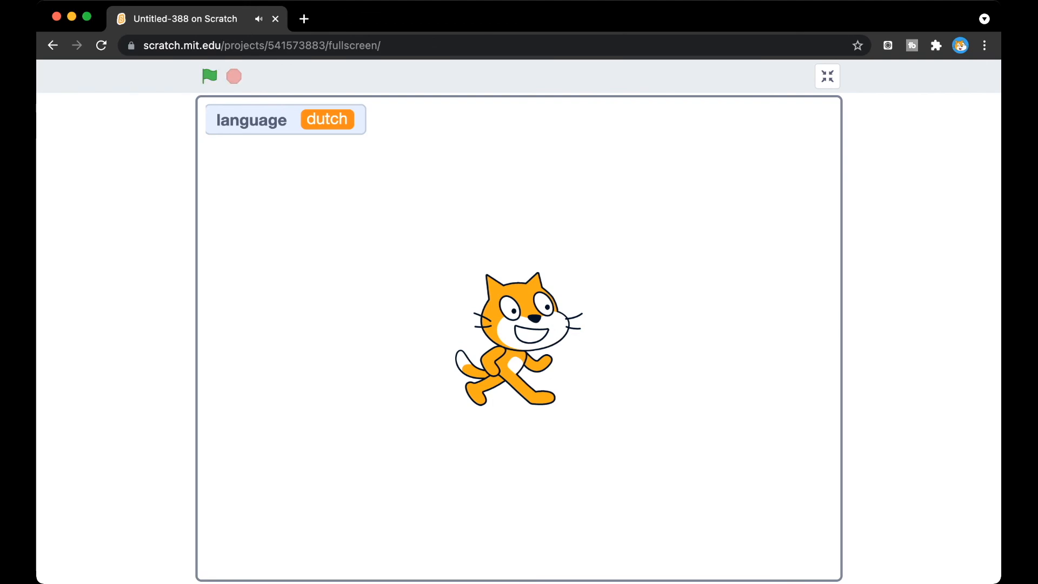